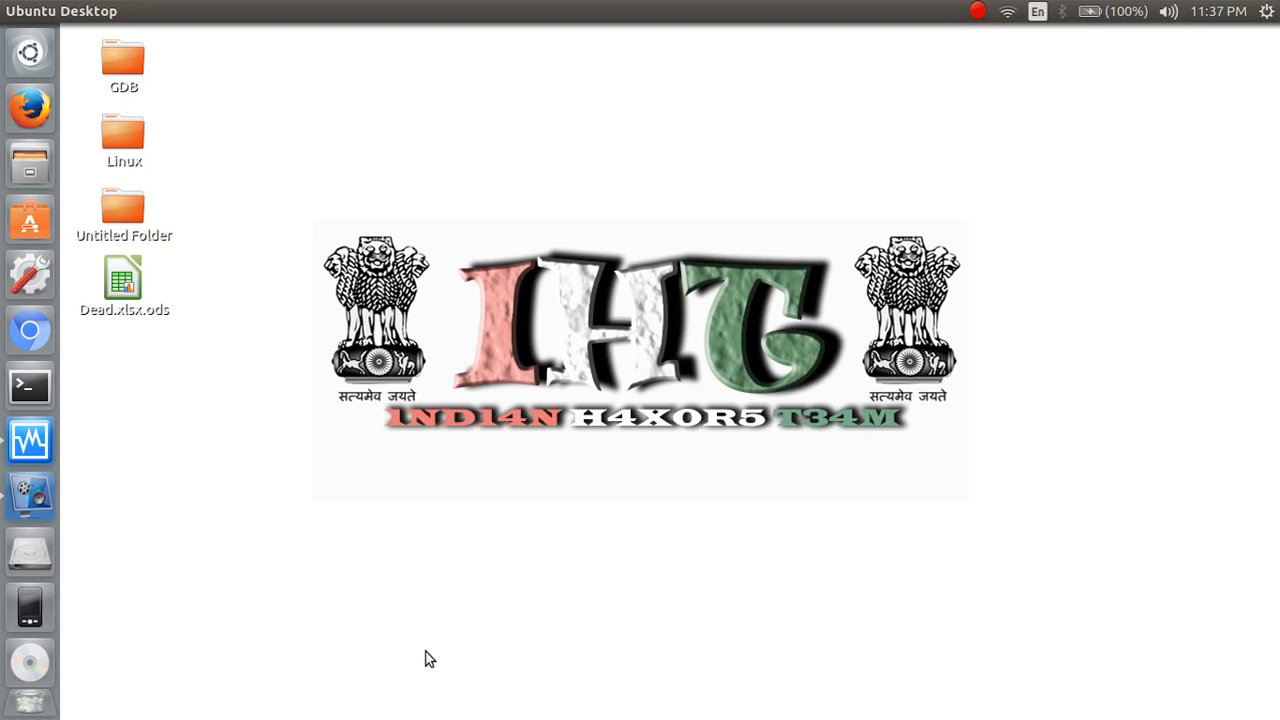
mouse_move(340, 360)
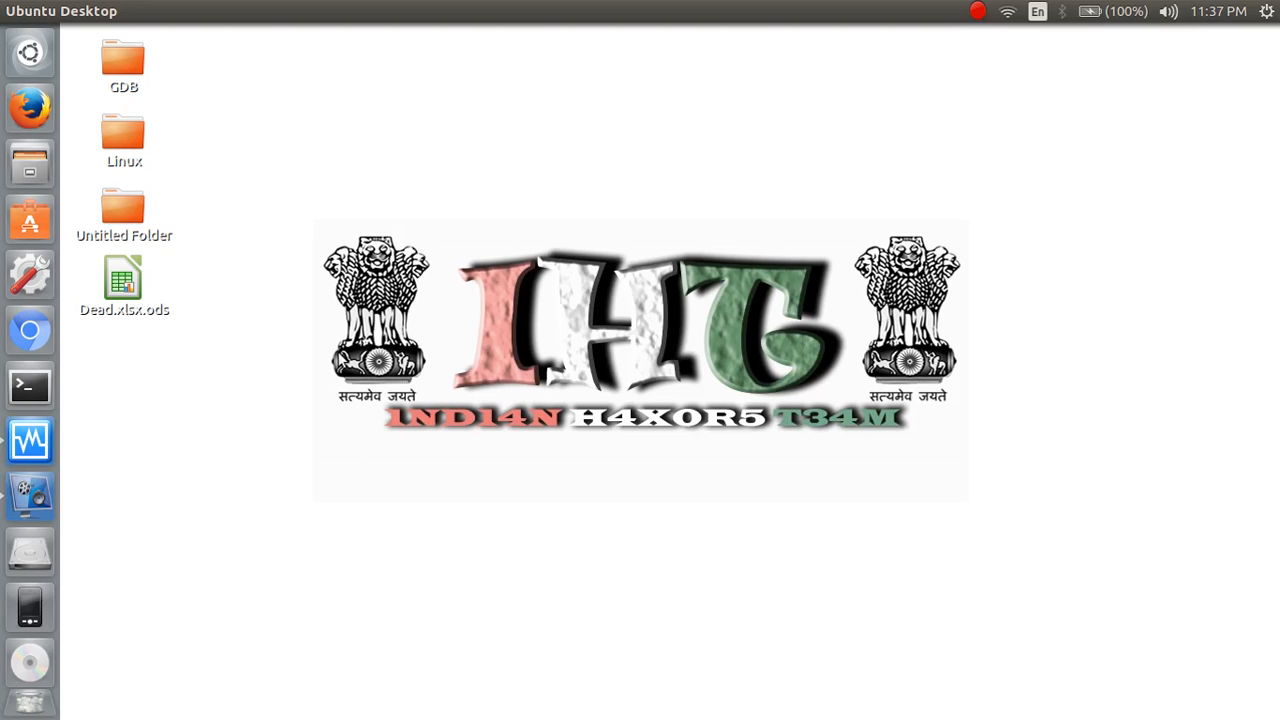
mouse_move(30, 440)
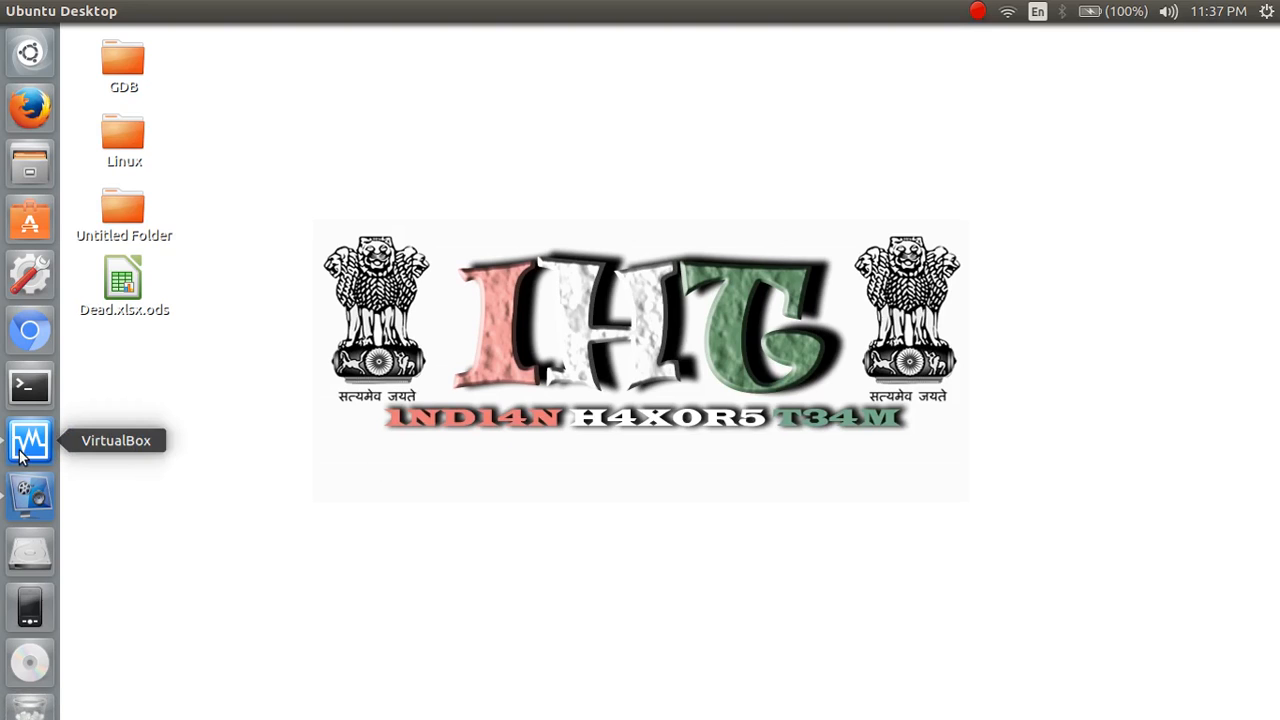
Switch to the running Kali virtual machine in VirtualBox
left_click(30, 440)
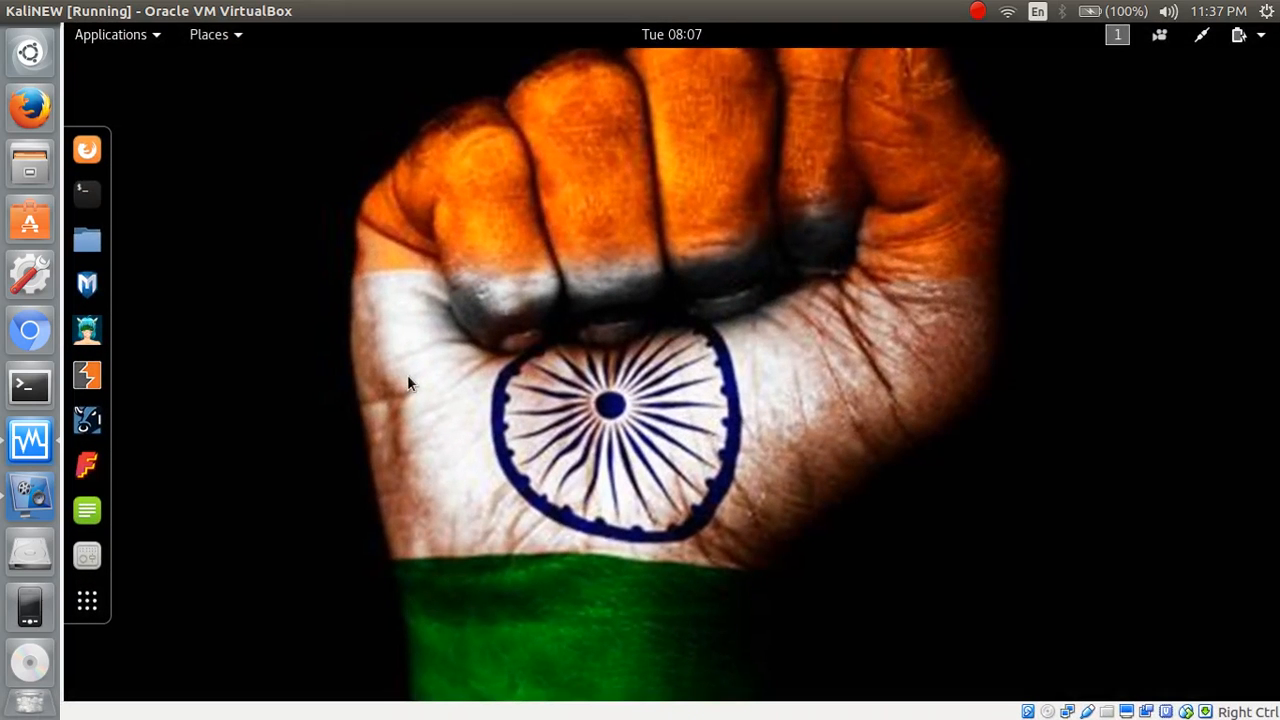
mouse_move(284, 304)
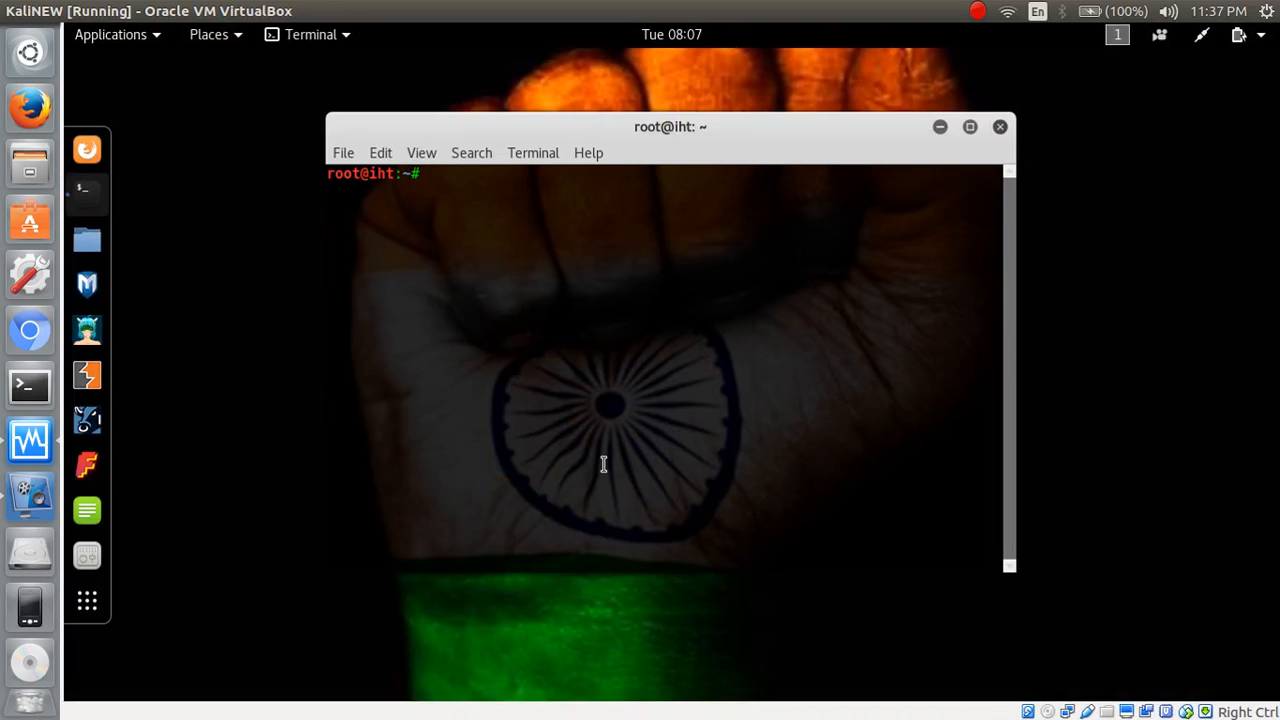
Maximize the terminal and run apt-get install linux-image-4.9.0-kali1-amd64, reported already newest
left_click(968, 126)
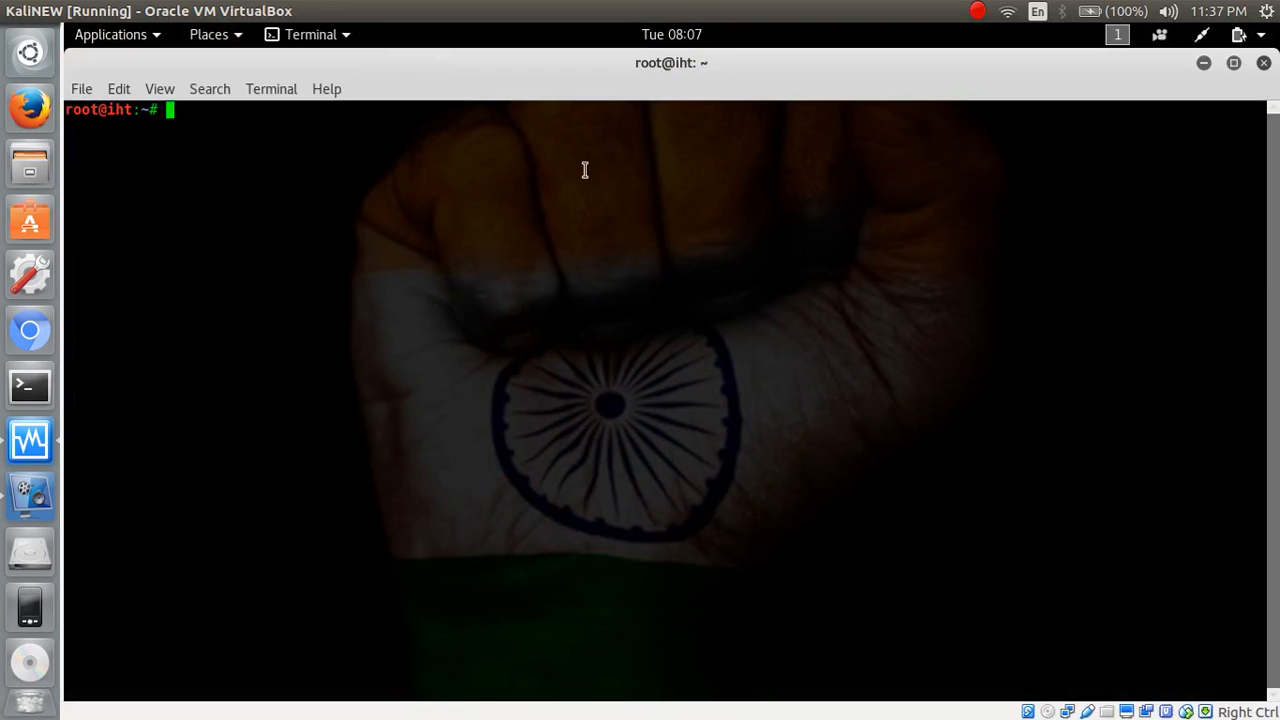
type("ap")
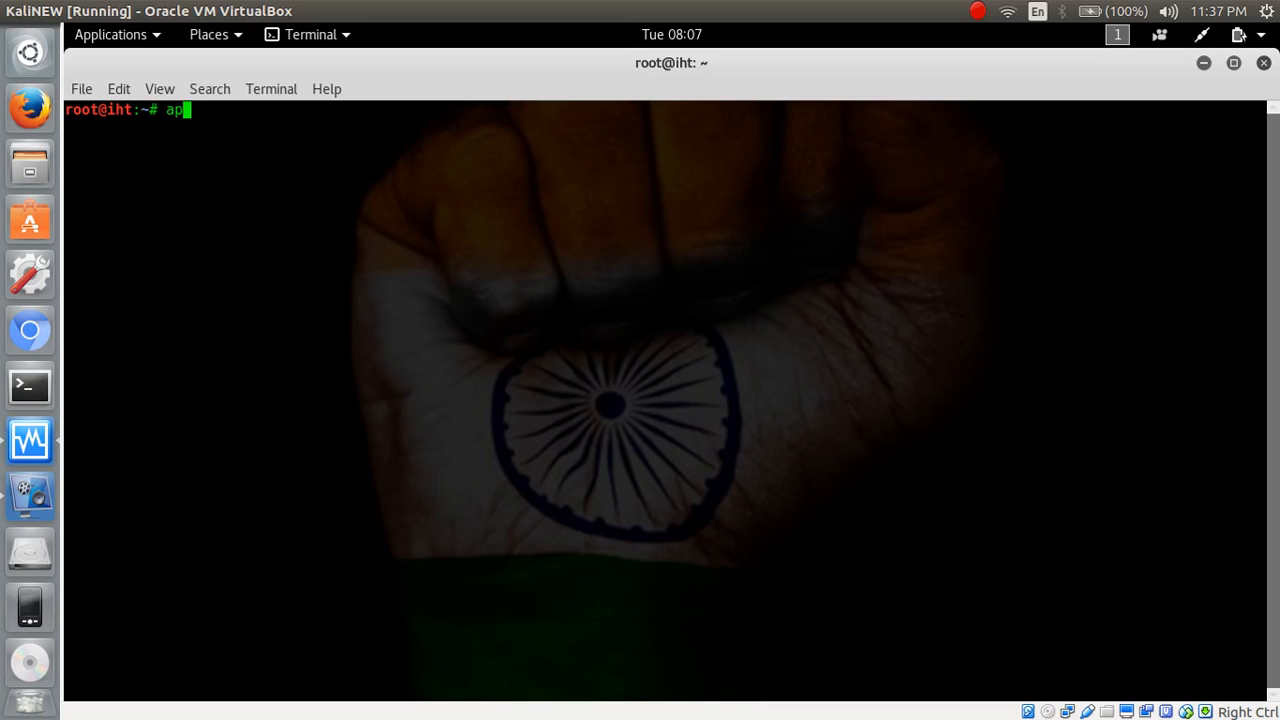
type("t-g")
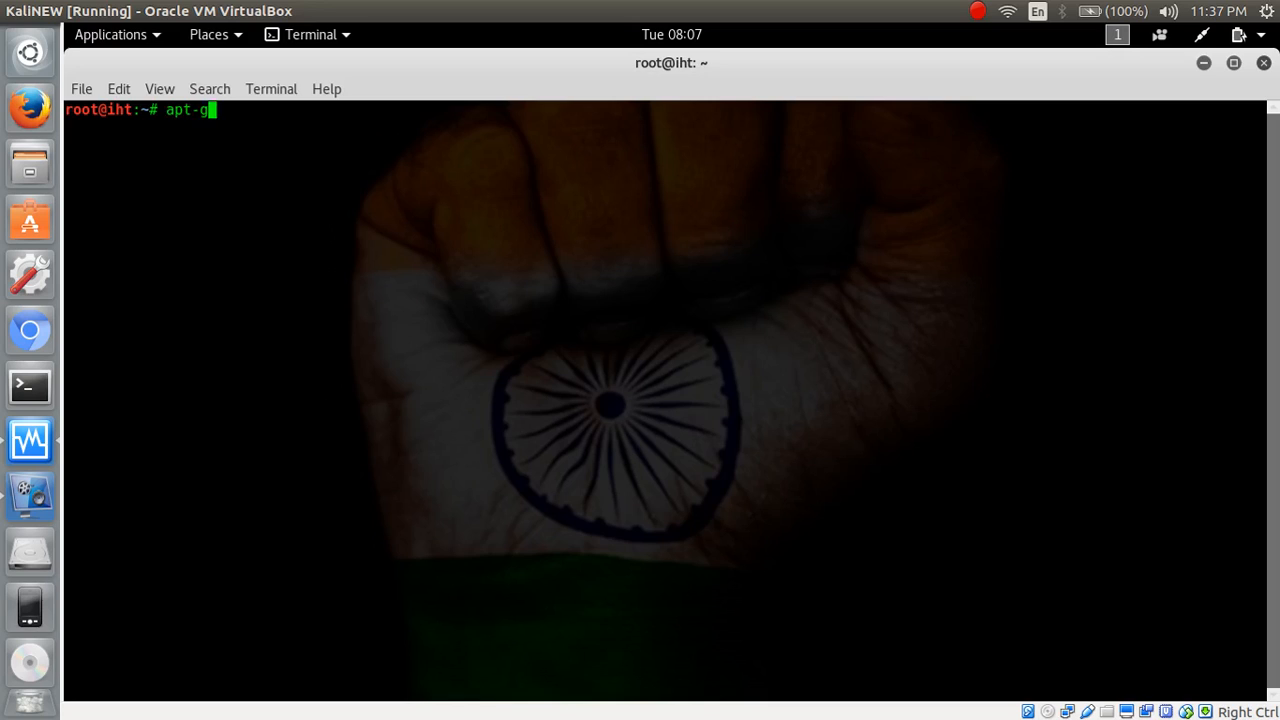
type("et in")
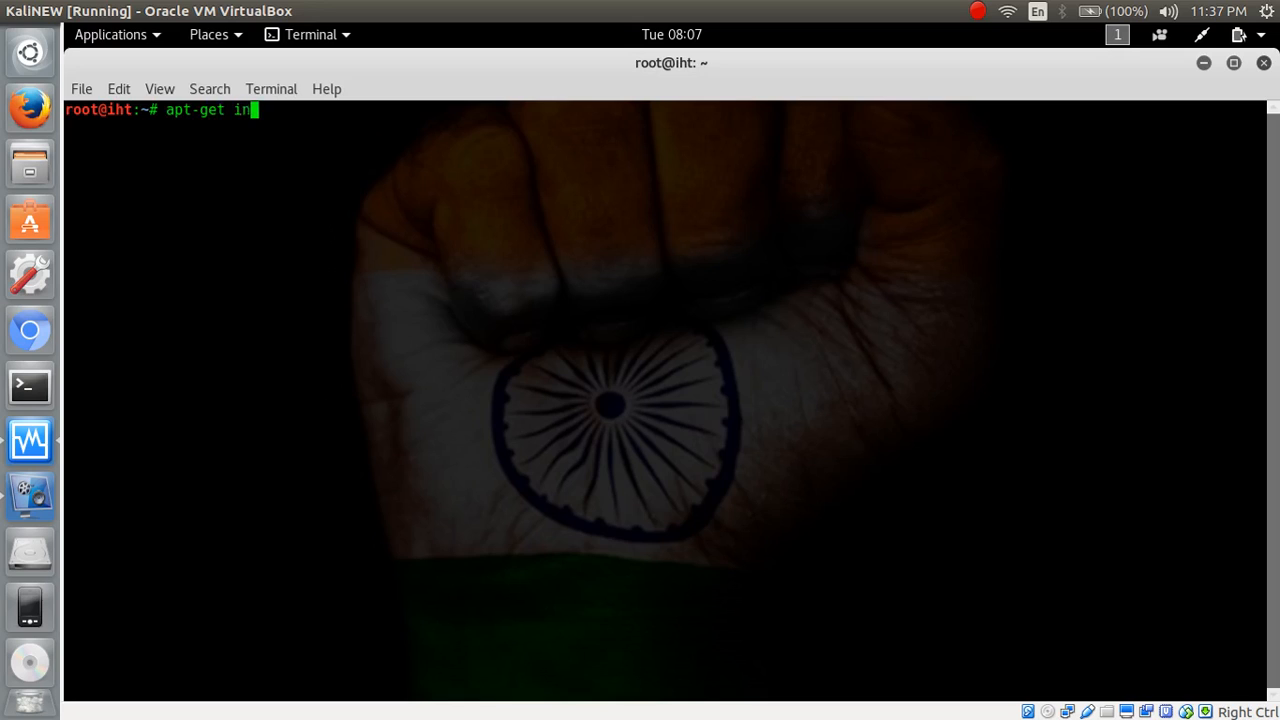
type("sa")
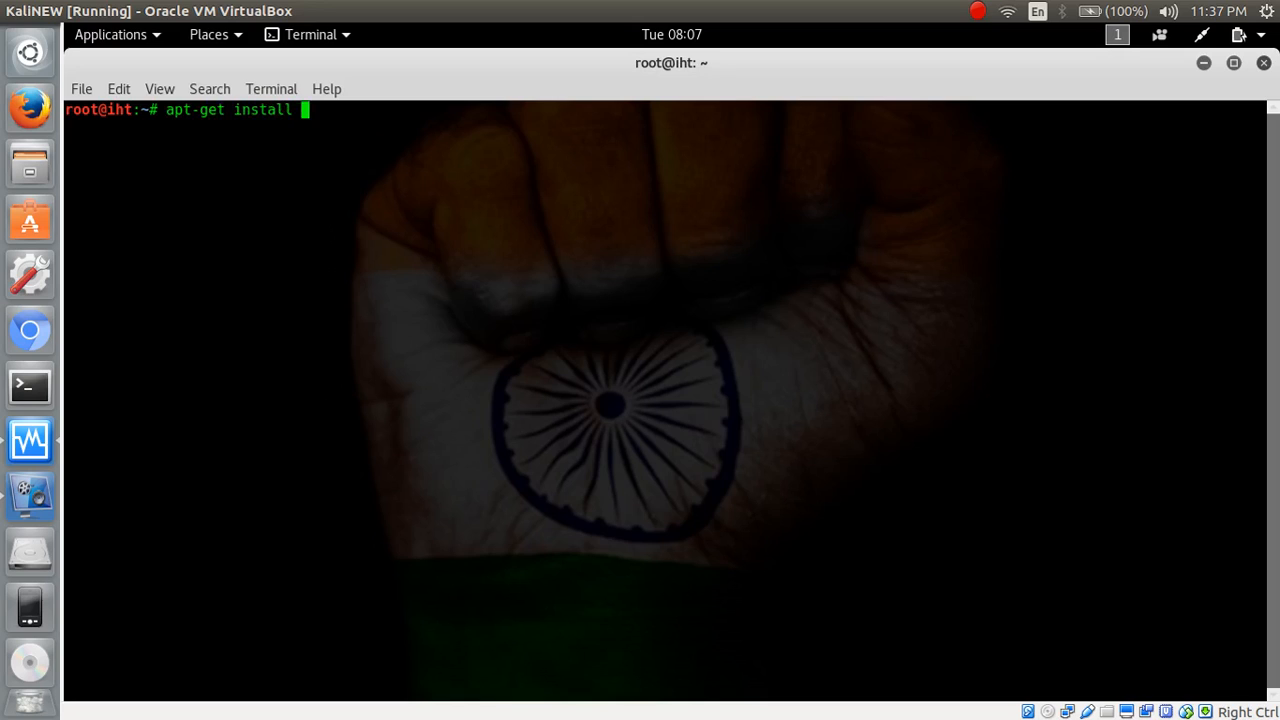
type("linux")
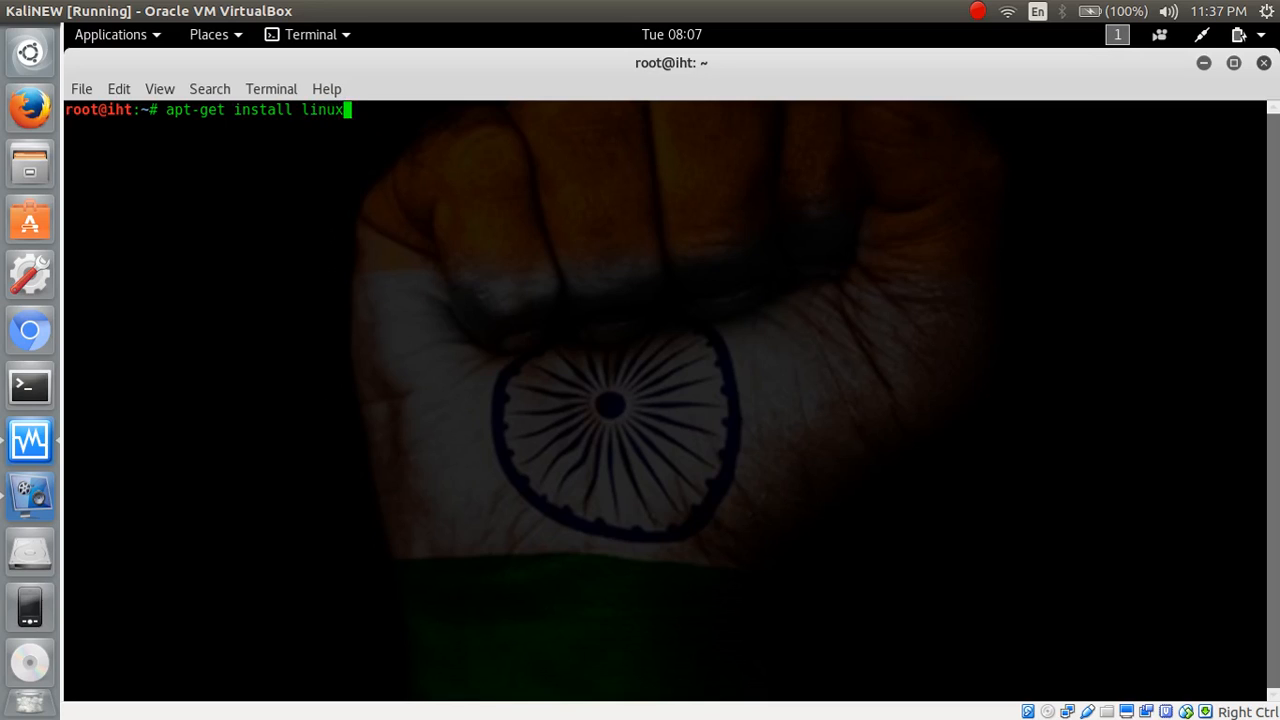
type("-")
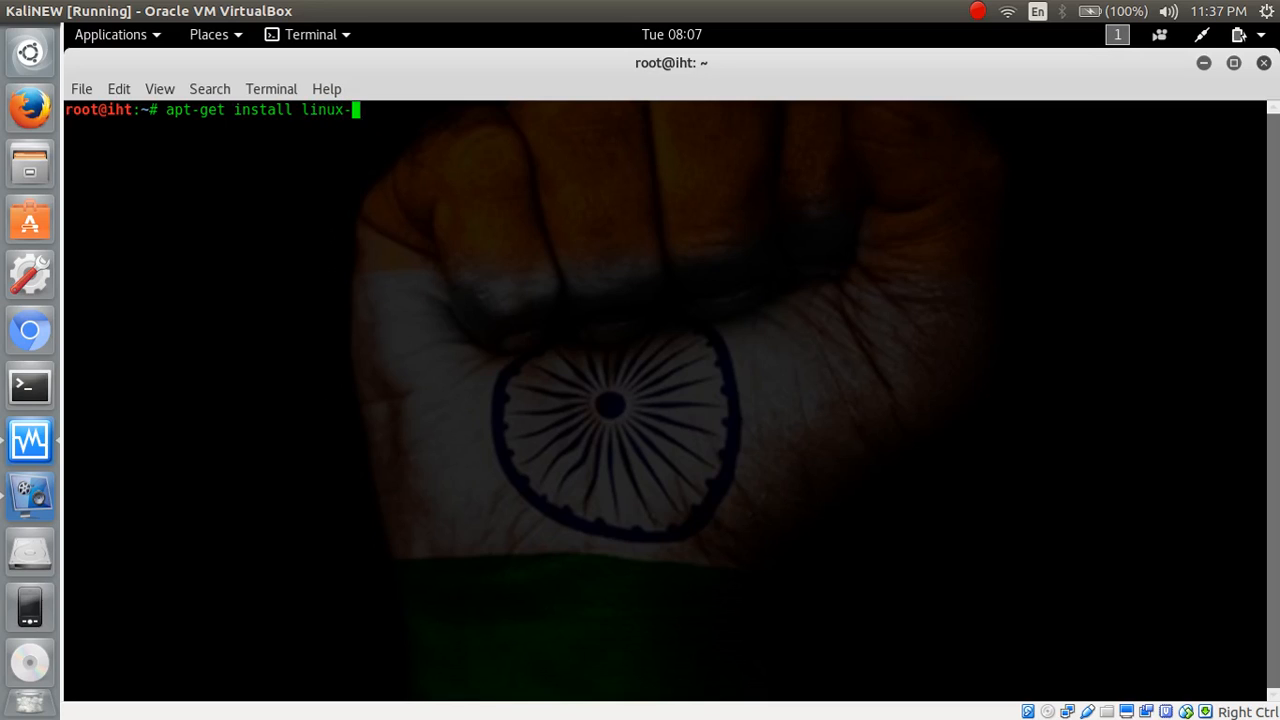
type("image-")
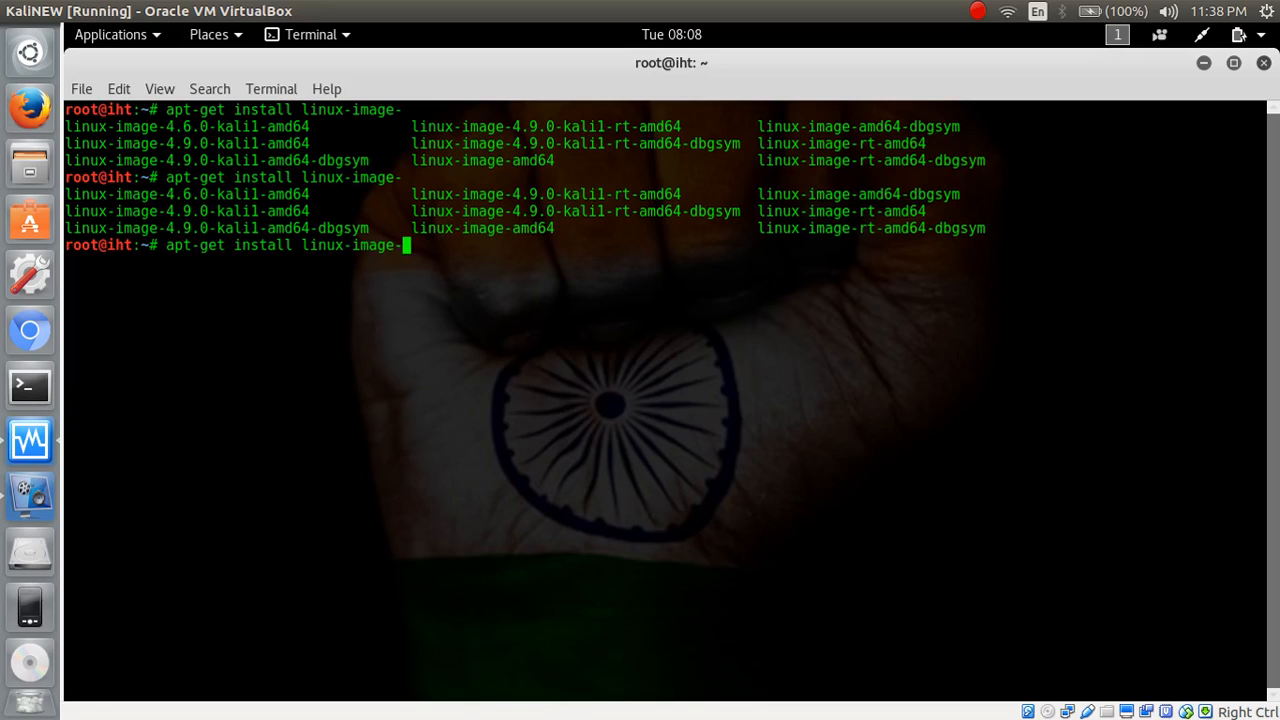
mouse_move(236, 148)
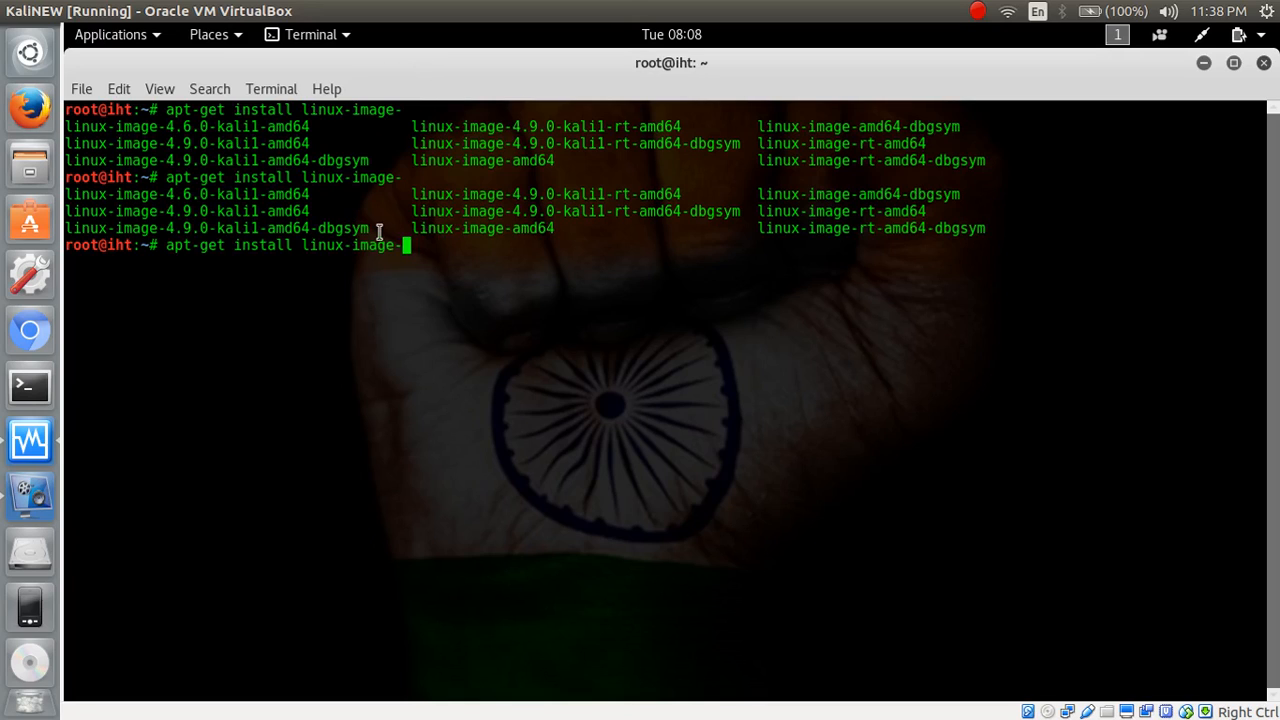
type("4.9")
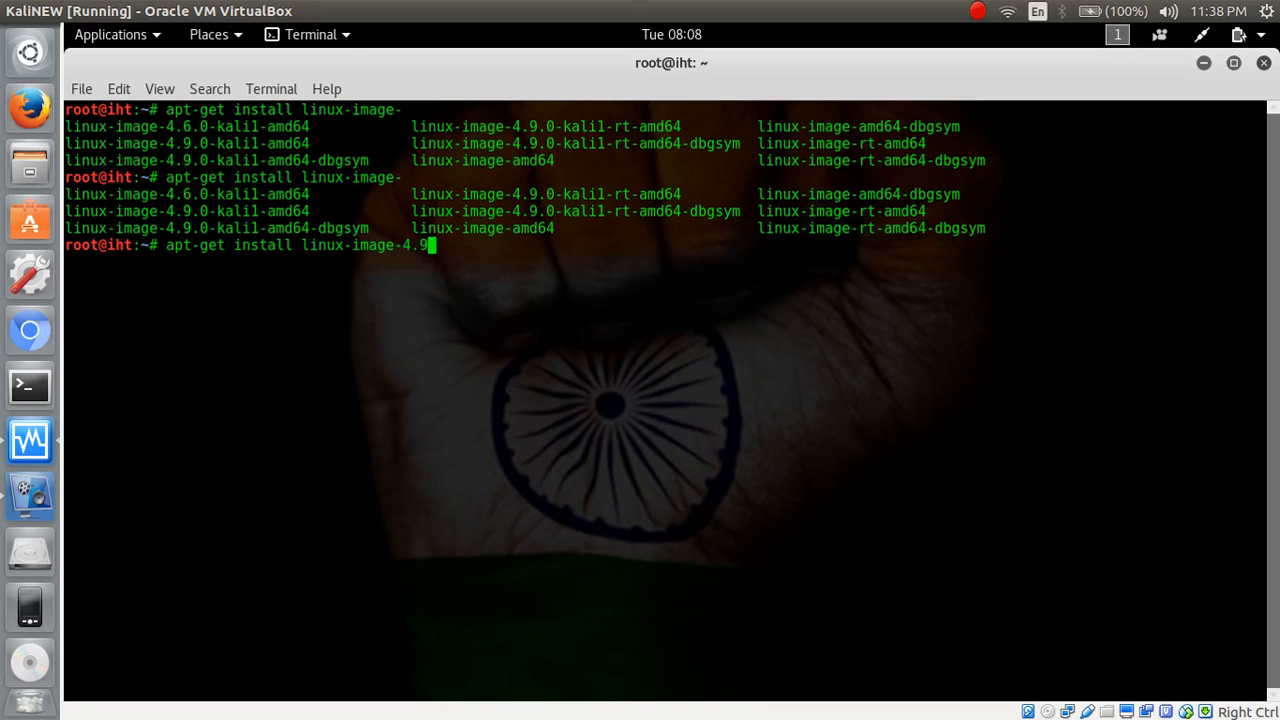
type("0-kali1-")
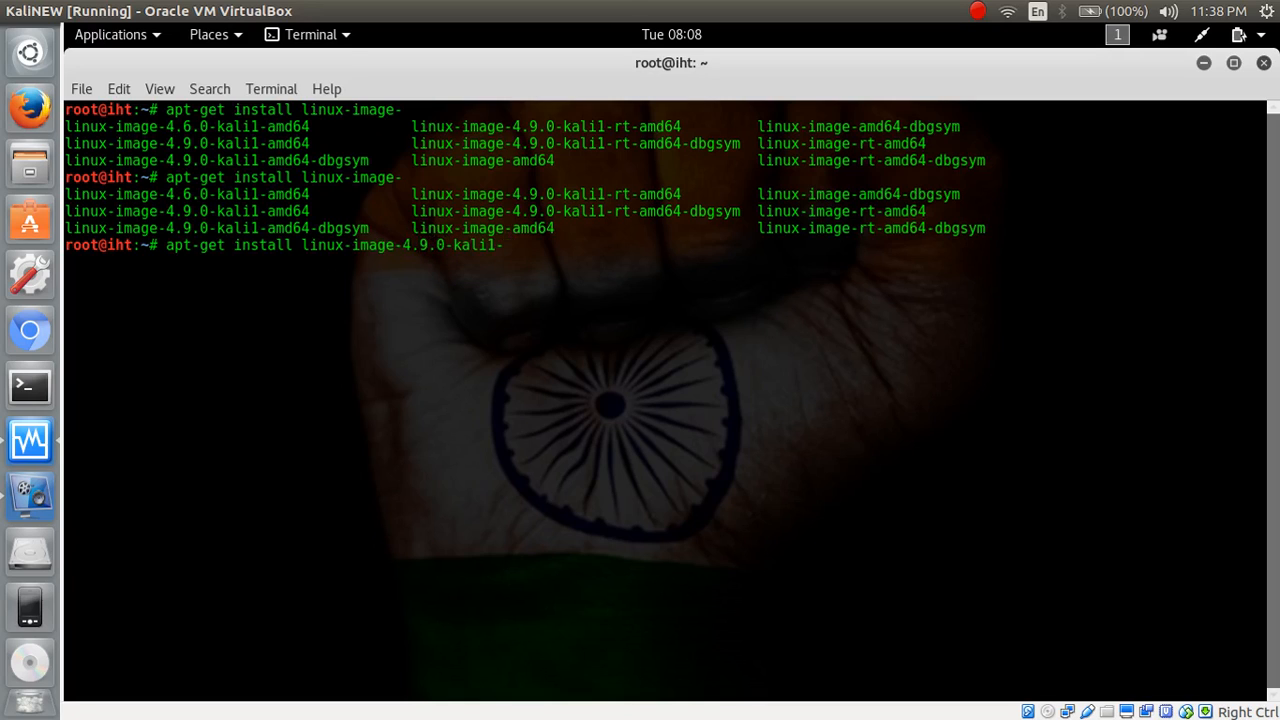
type("amd64")
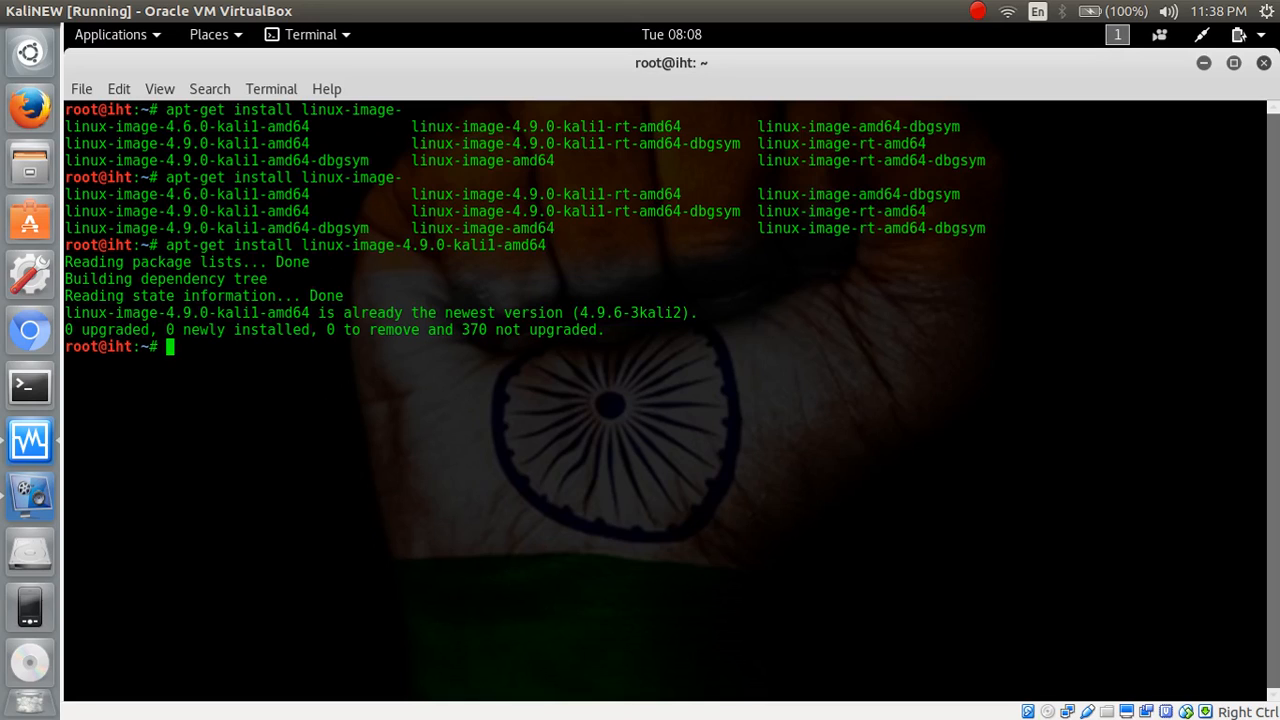
Run uname -r to confirm kernel 4.9.0-kali1-amd64, then begin the next apt-get command
type("uname")
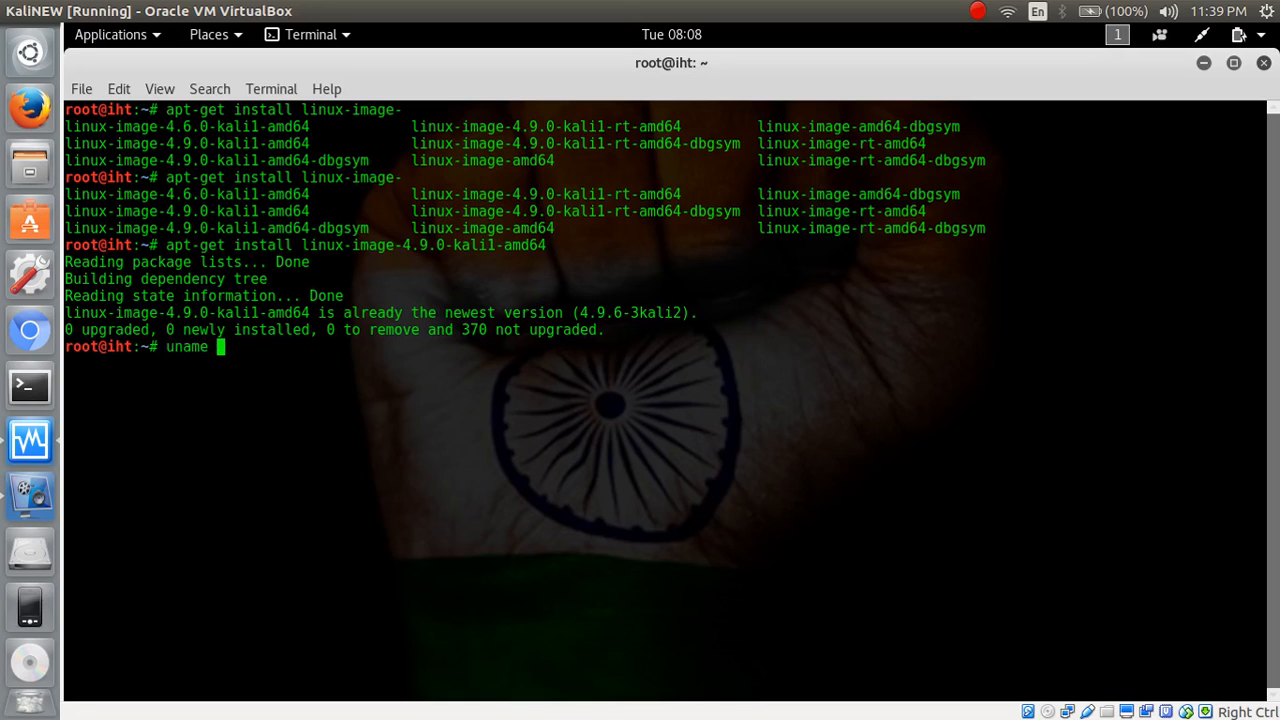
key("Return")
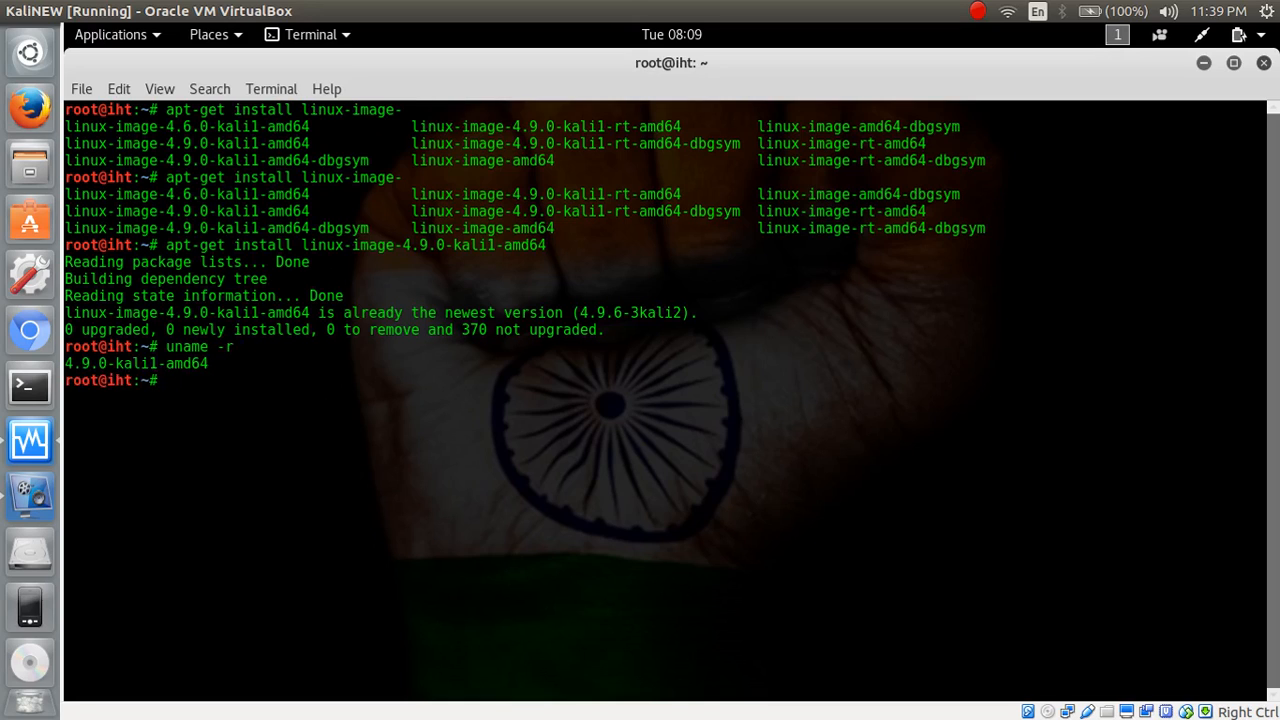
type("ap-t")
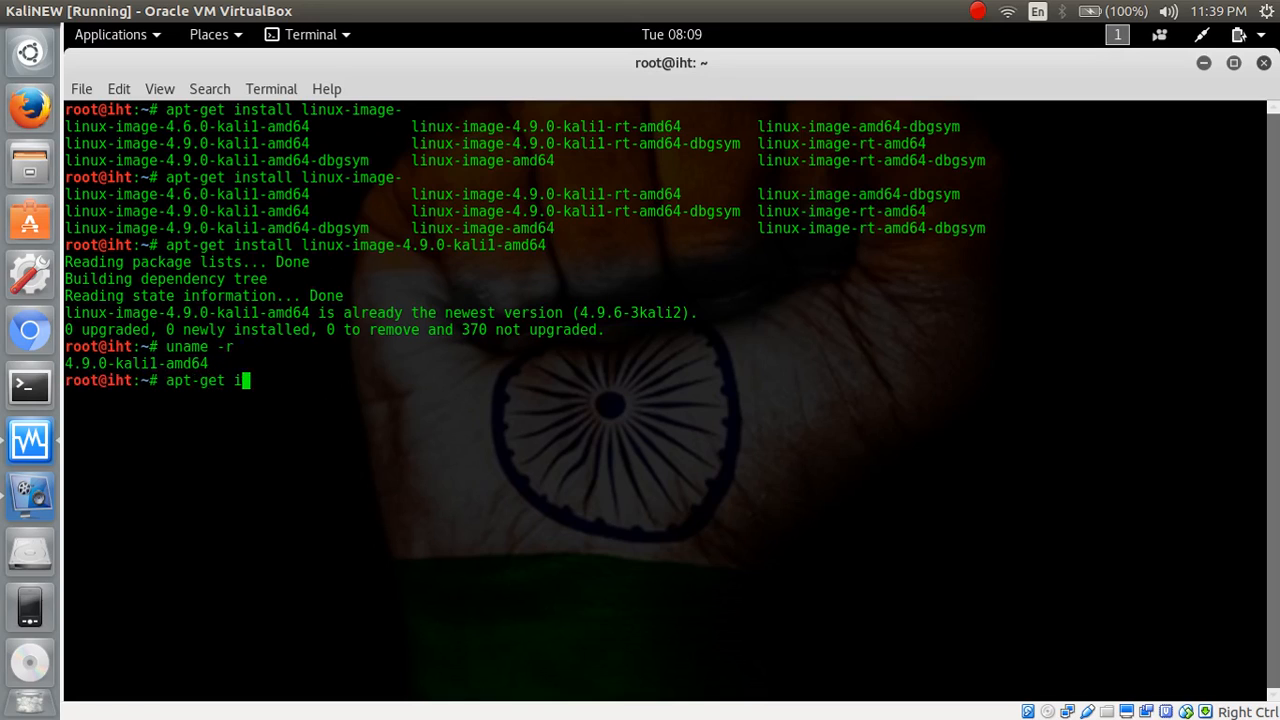
Enter apt-get install linux-headers- and tab-complete to list matching header packages
type("nstall")
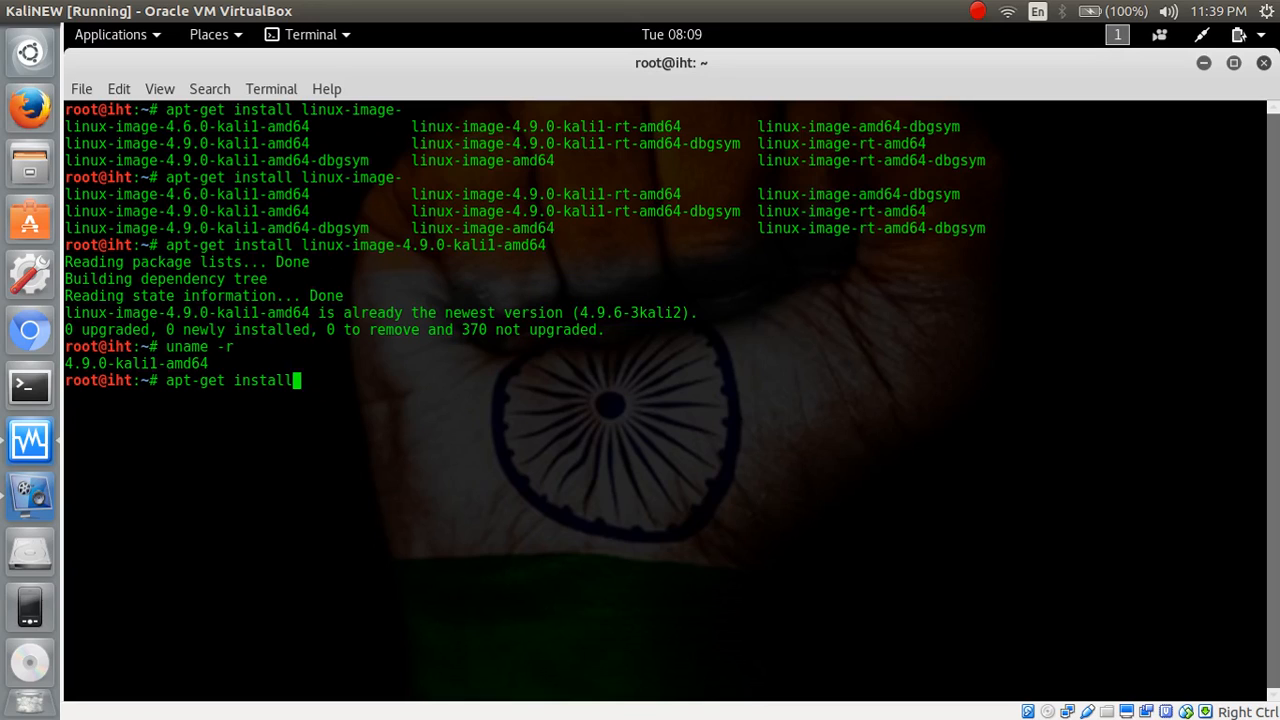
type("linux-headers-")
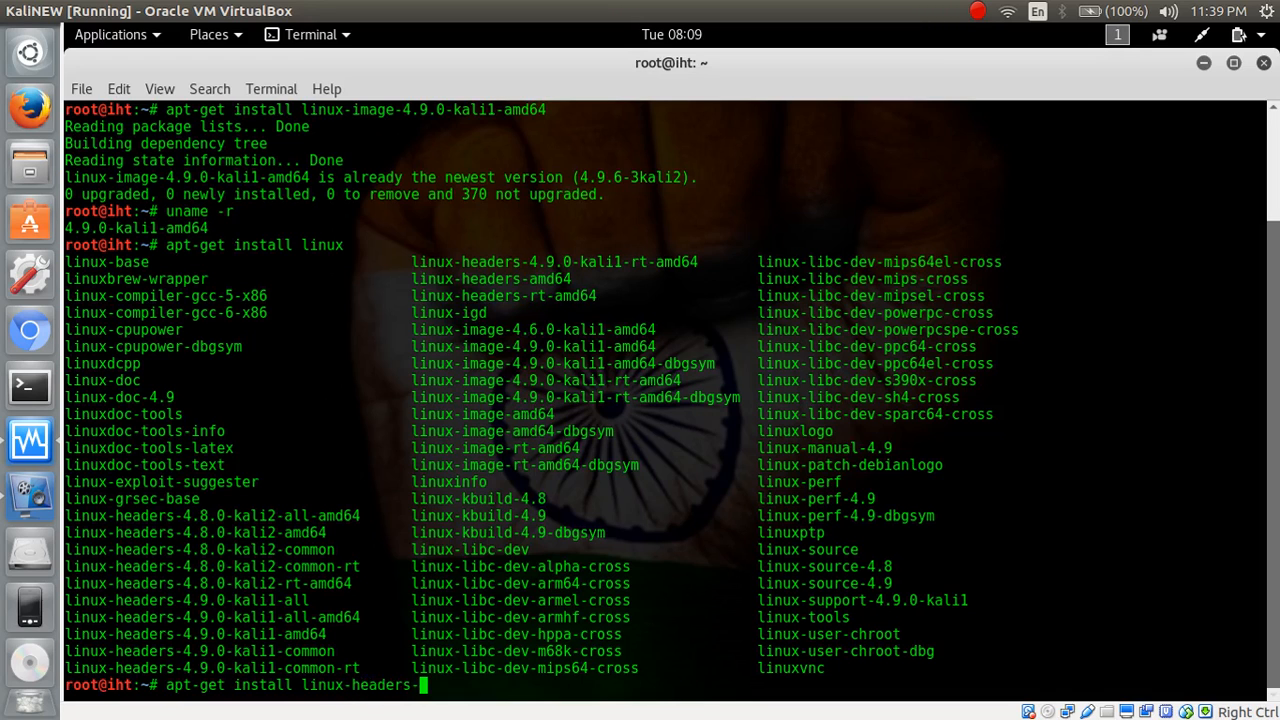
key("Tab")
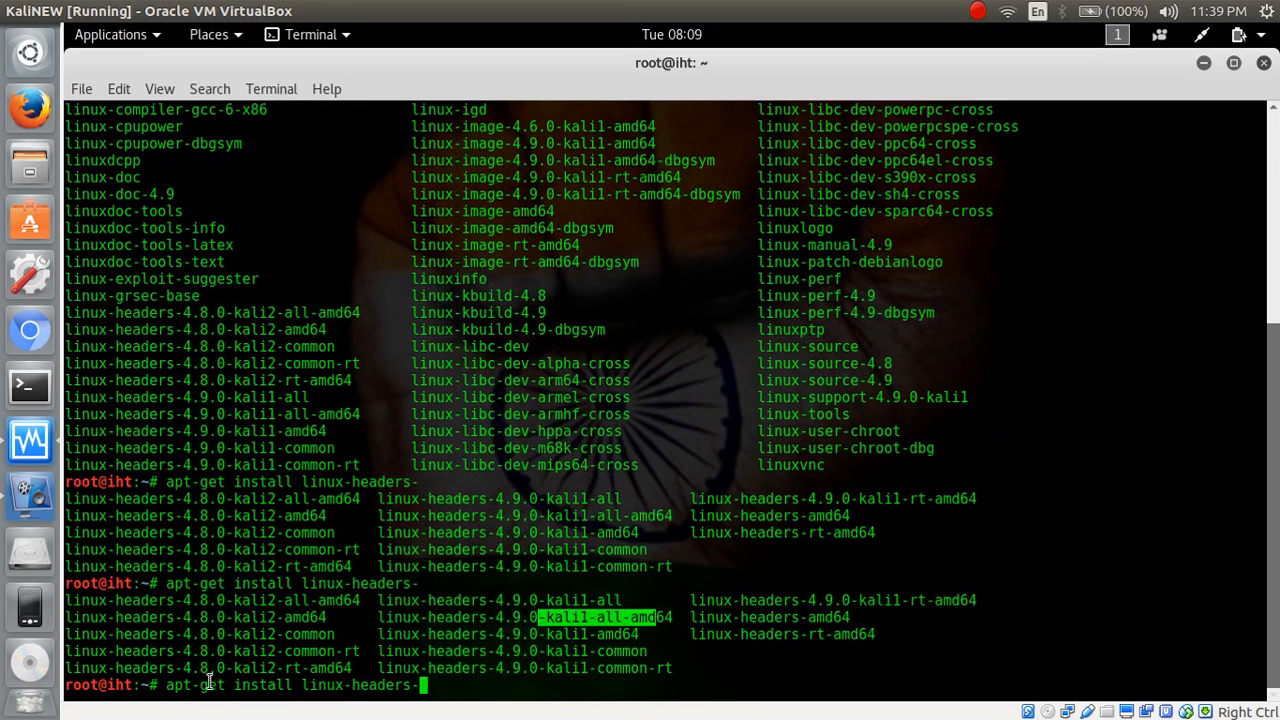
key("Tab")
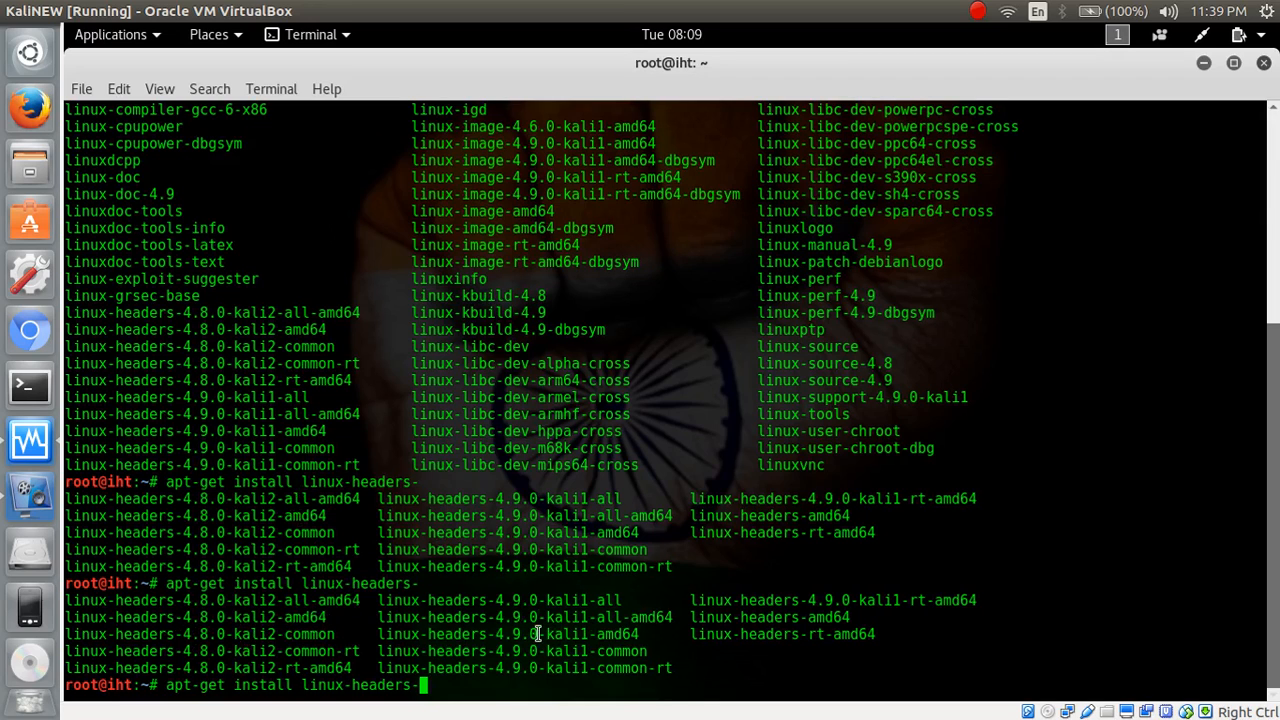
mouse_move(672, 608)
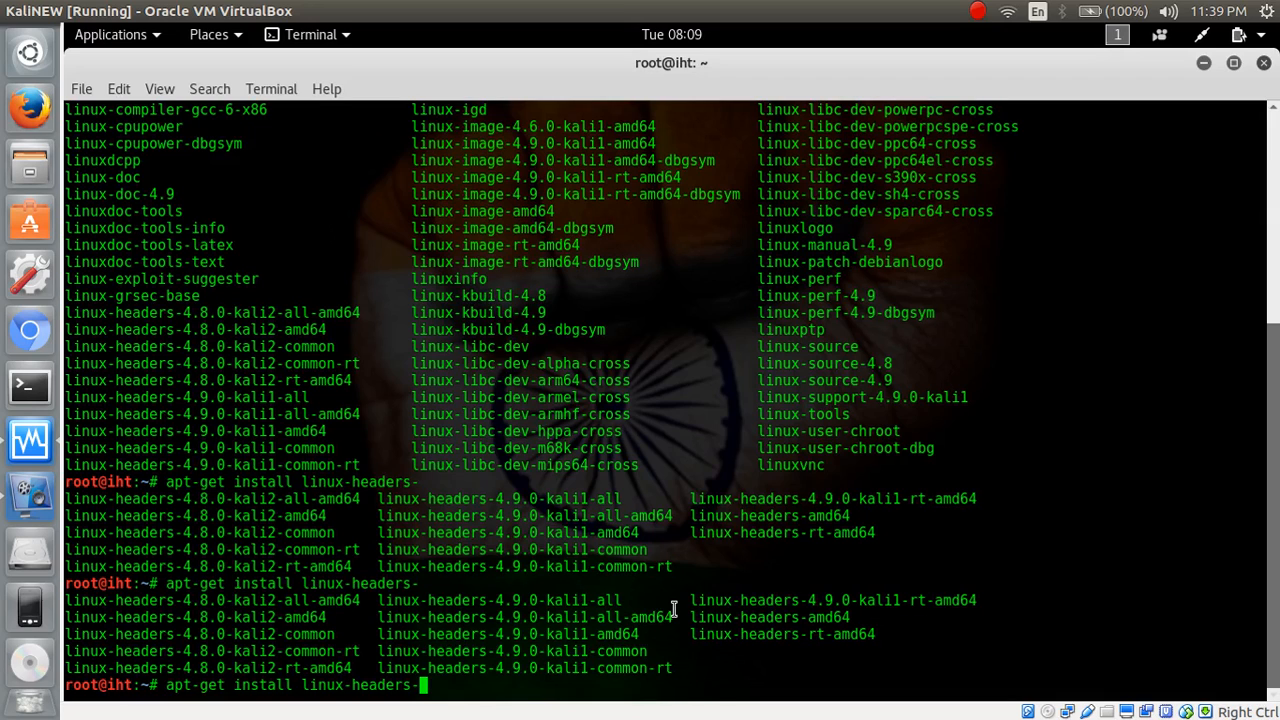
mouse_move(684, 616)
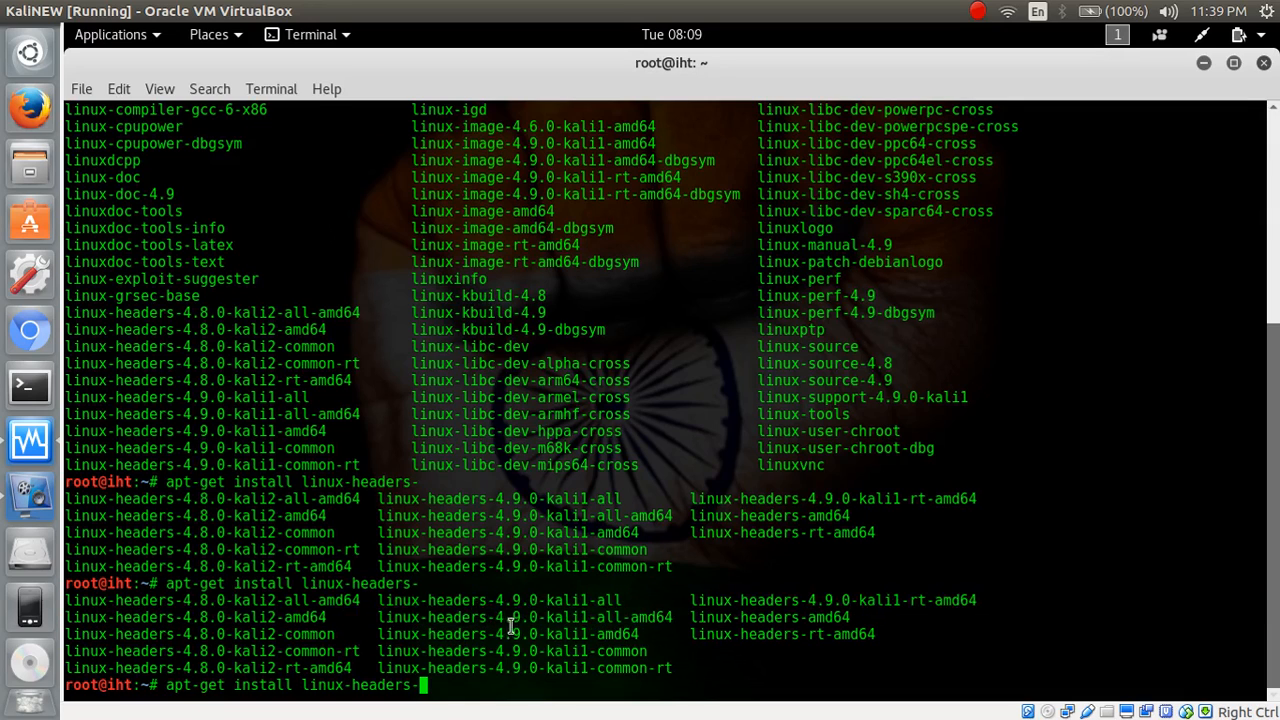
mouse_move(504, 680)
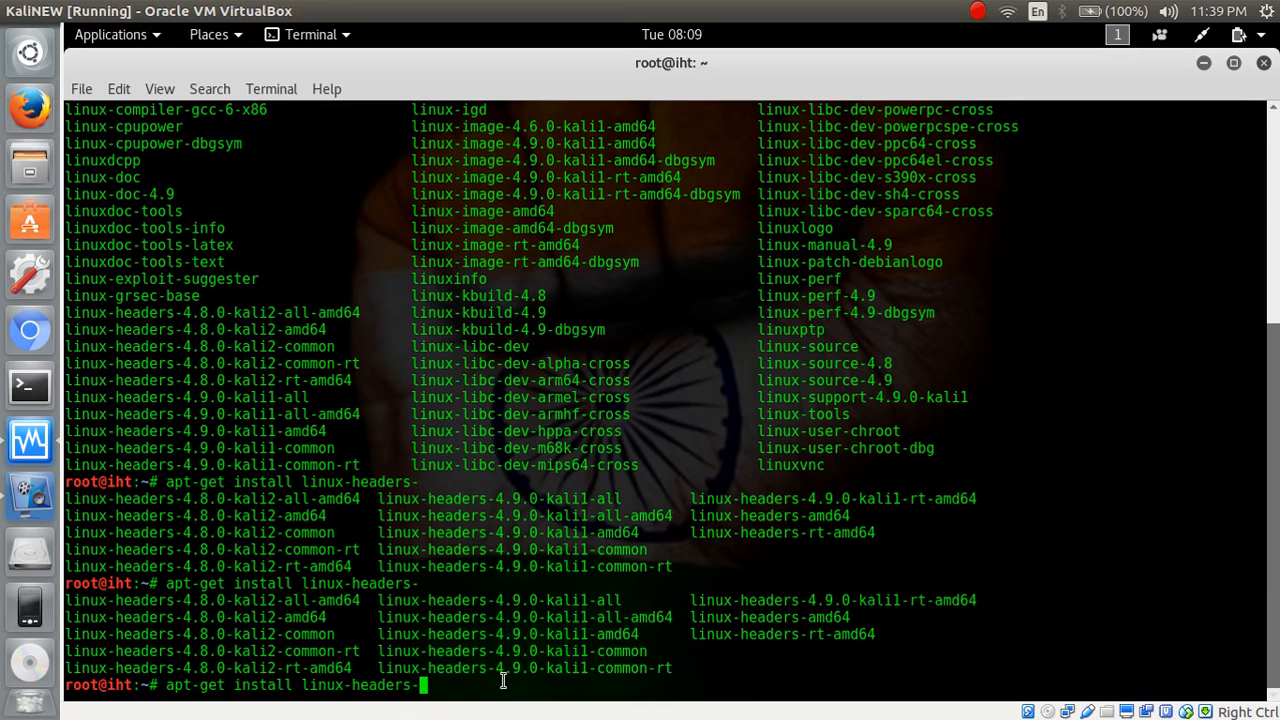
Complete the package name as linux-headers-4.9.0-kali1-amd64
type("49")
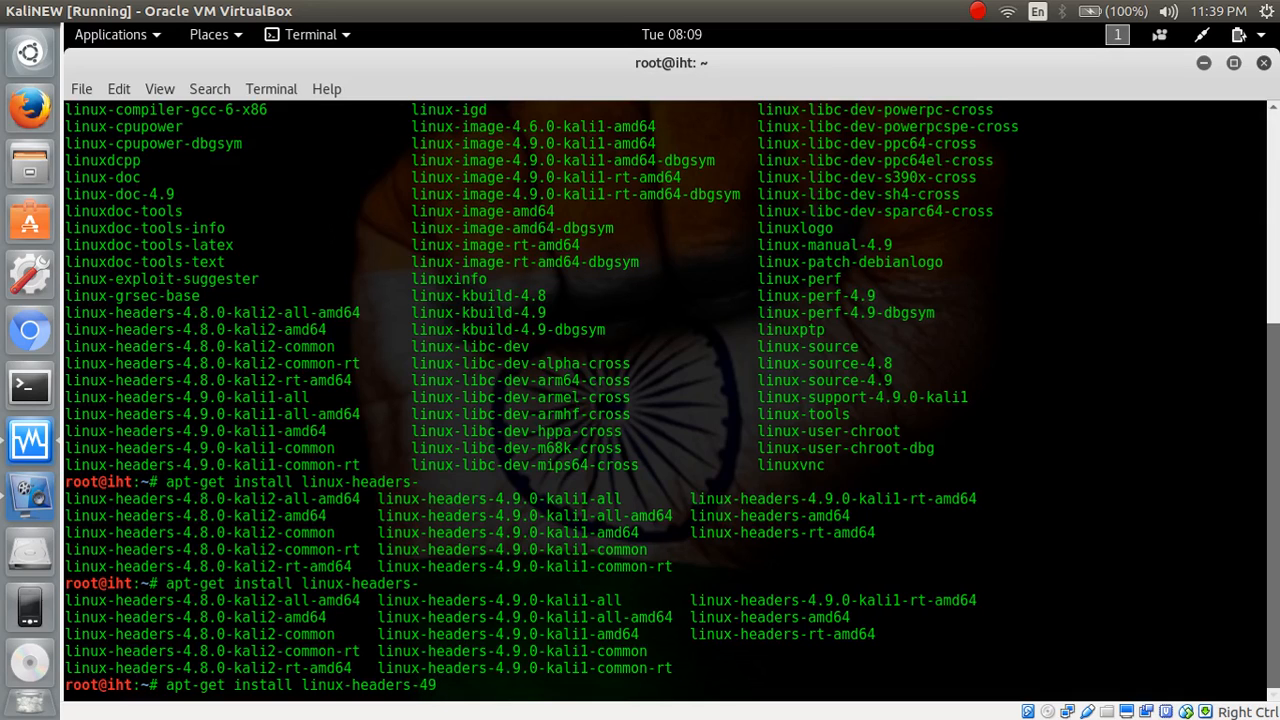
type(".9.0-kali1-")
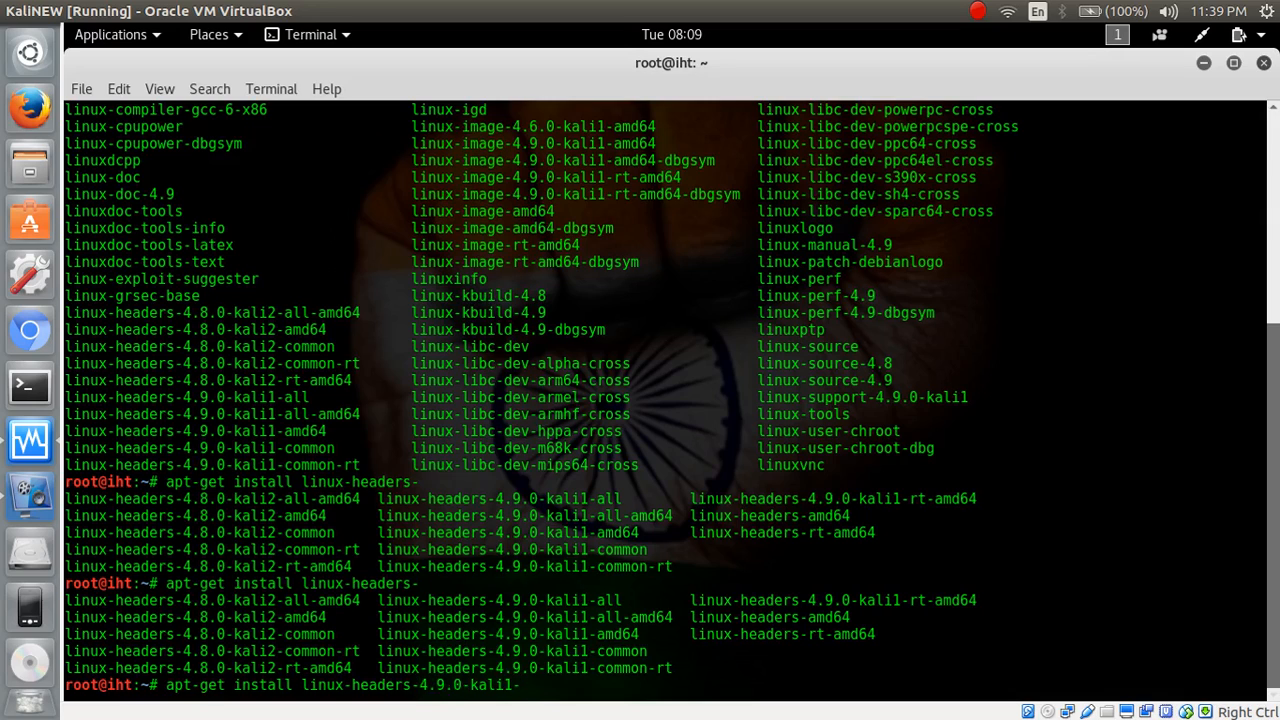
type("amd")
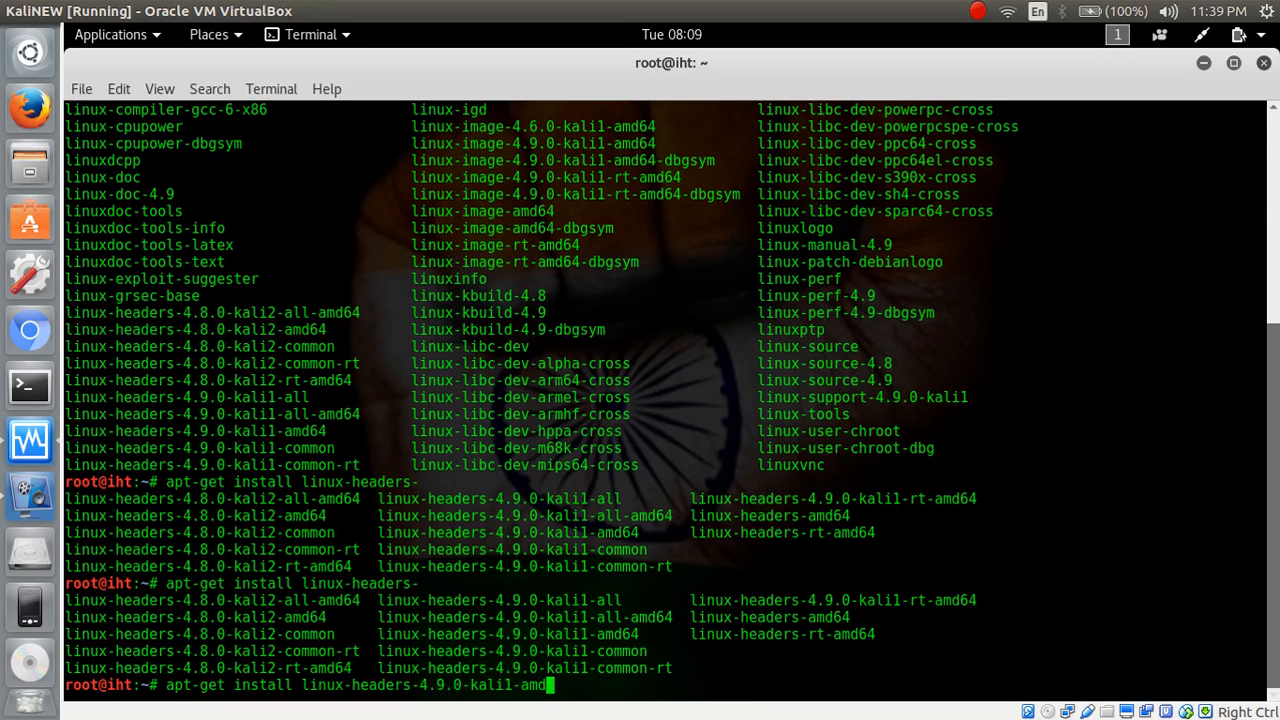
type("64")
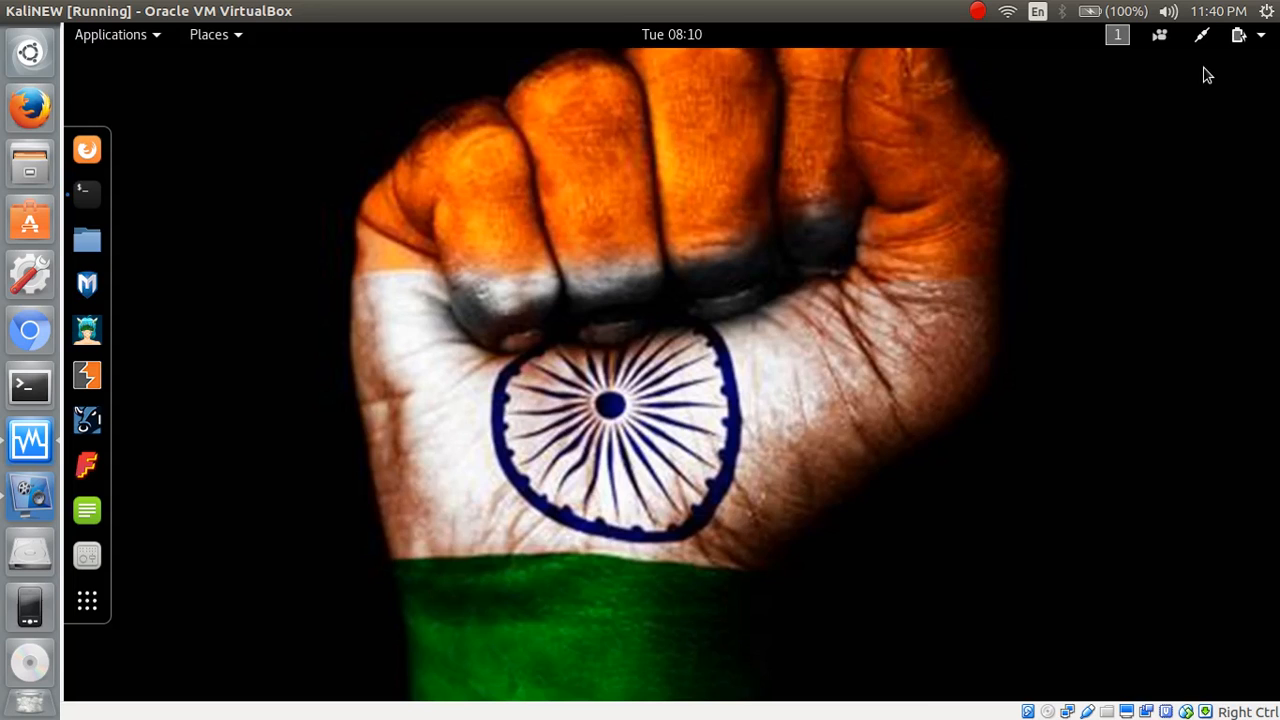
Bring up the vokoscreen recorder window over the Kali desktop
left_click(28, 496)
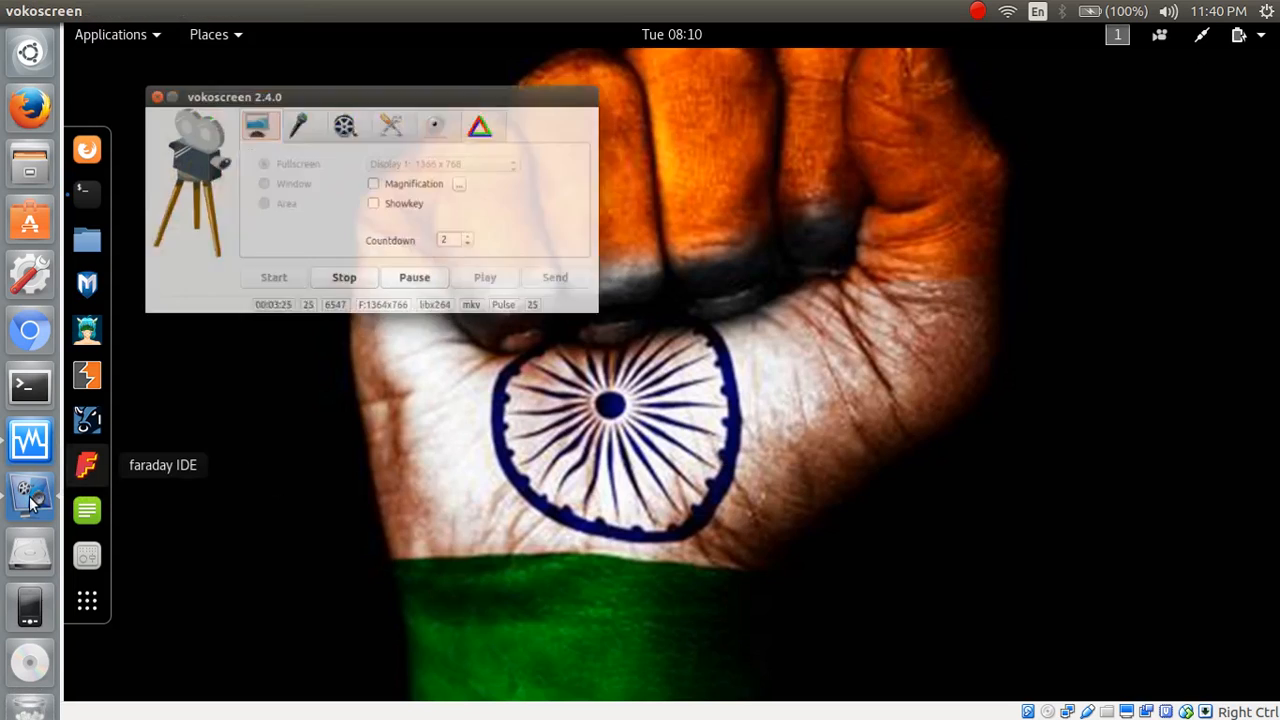